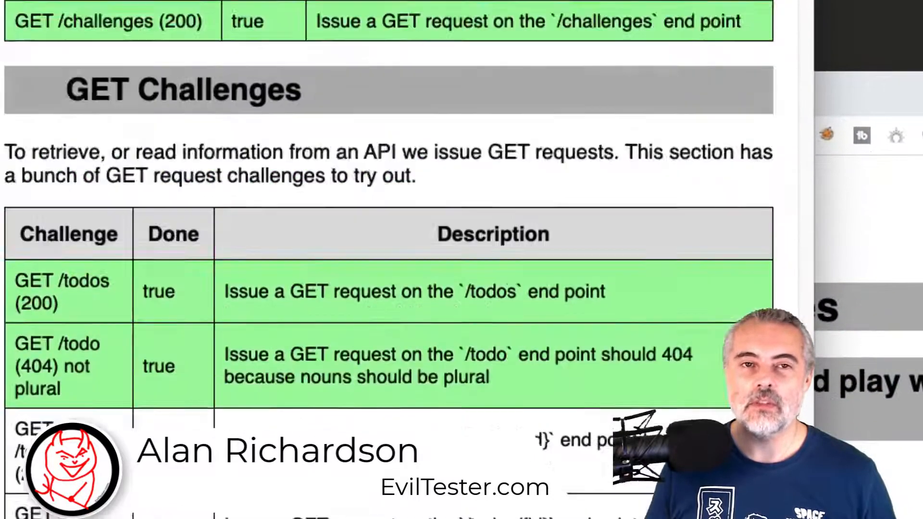
- Re-send the GET /todos request and view the 200 OK JSON list including todo id 25
{"action": "scroll", "scroll_direction": "down", "scroll_amount": 3}
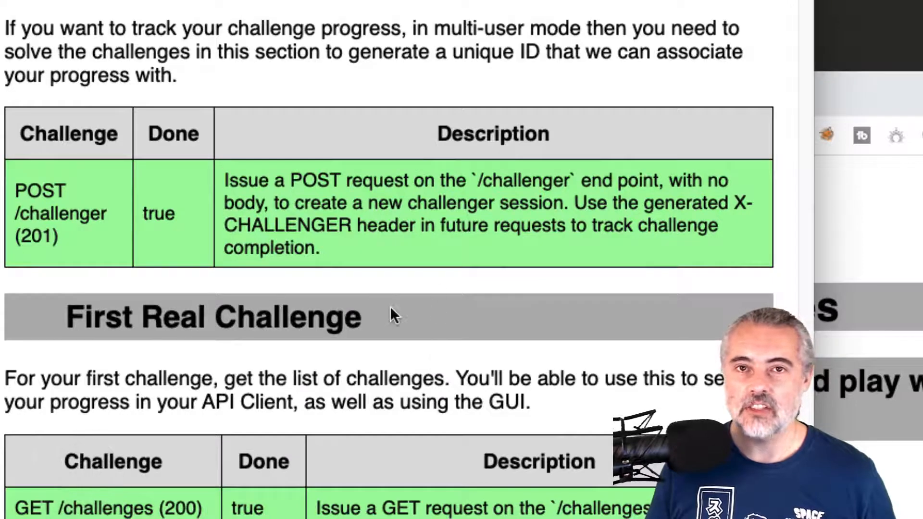
{"action": "mouse_move", "coordinate": [236, 303]}
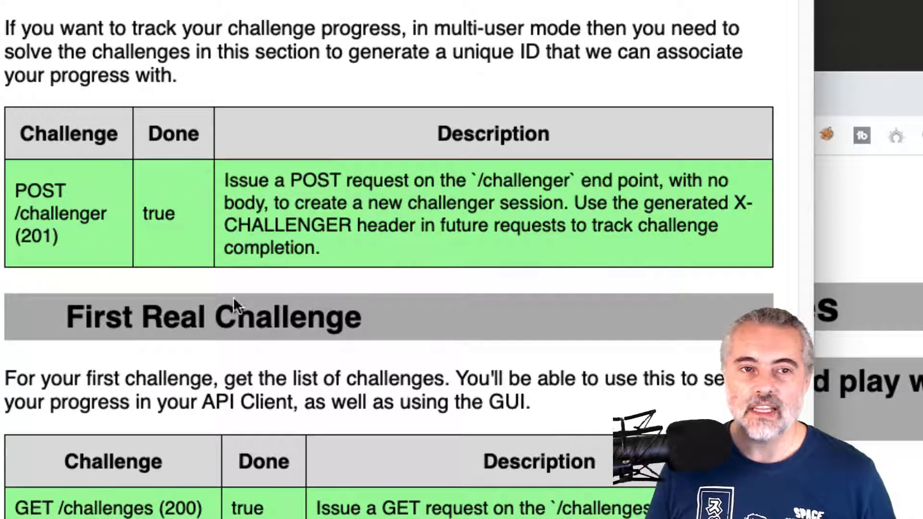
{"action": "mouse_move", "coordinate": [82, 245]}
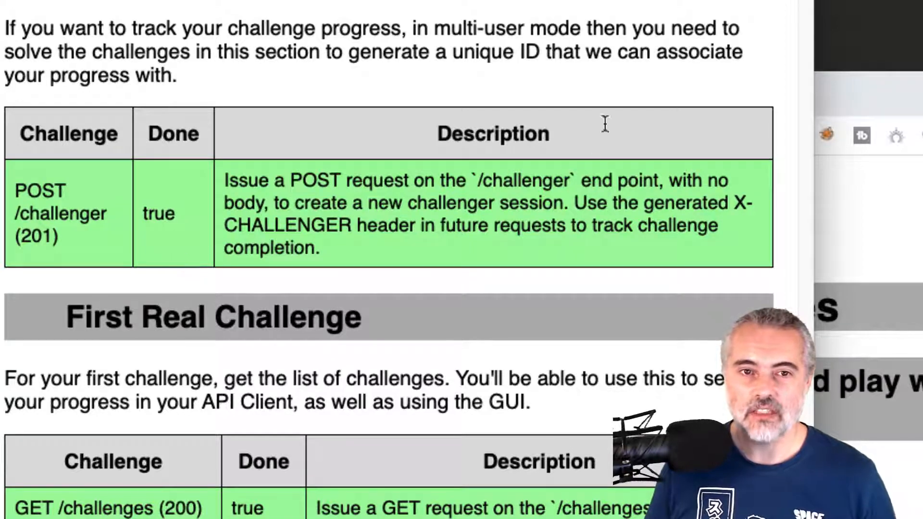
{"action": "scroll", "scroll_direction": "down", "scroll_amount": 3}
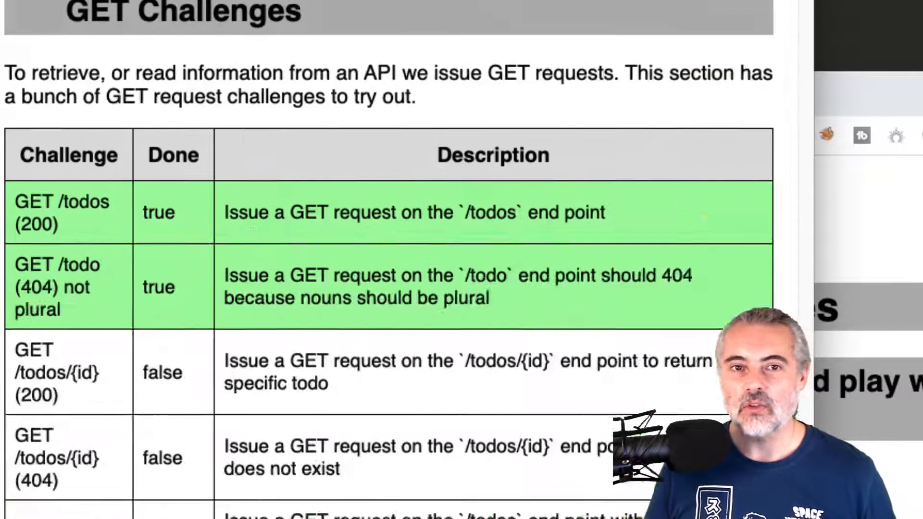
{"action": "scroll", "scroll_direction": "down", "scroll_amount": 3}
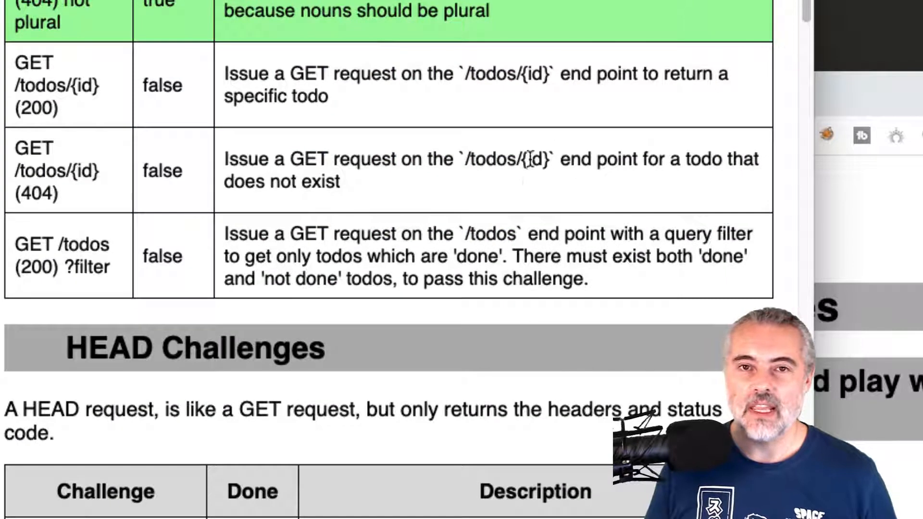
{"action": "mouse_move", "coordinate": [542, 136]}
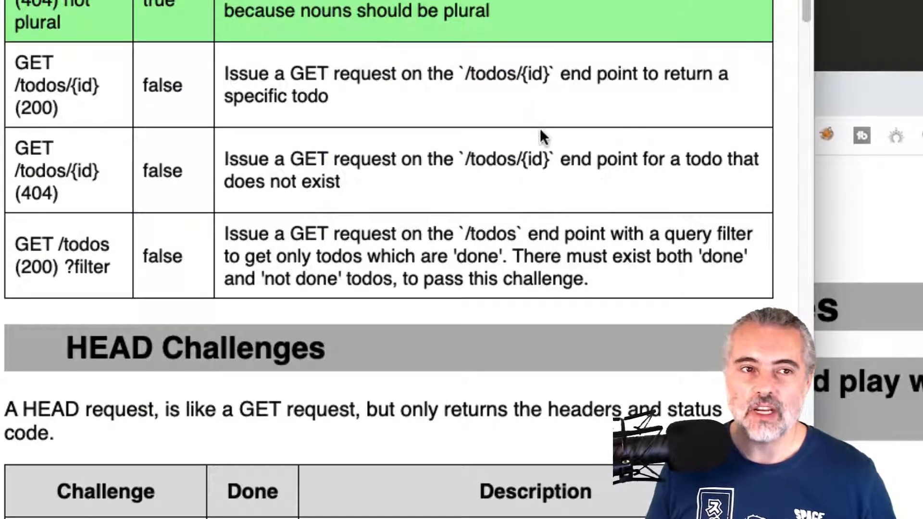
{"action": "mouse_move", "coordinate": [124, 128]}
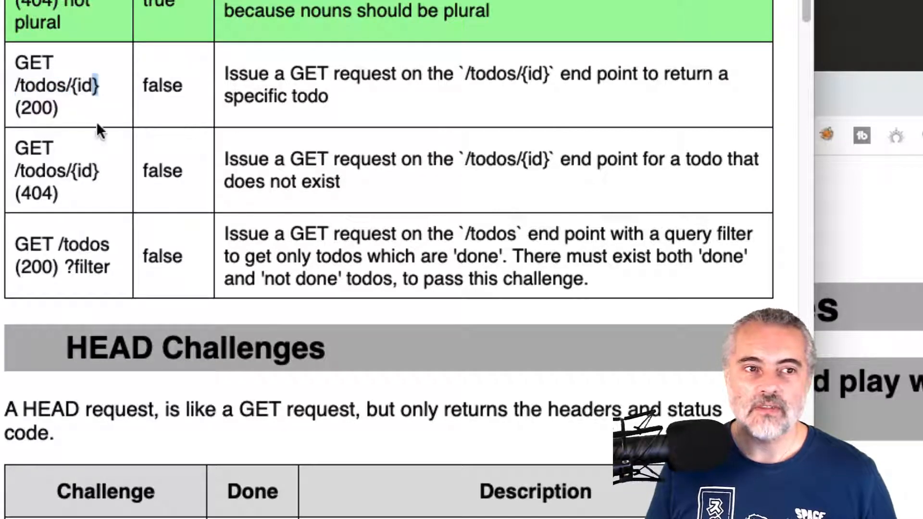
{"action": "mouse_move", "coordinate": [185, 162]}
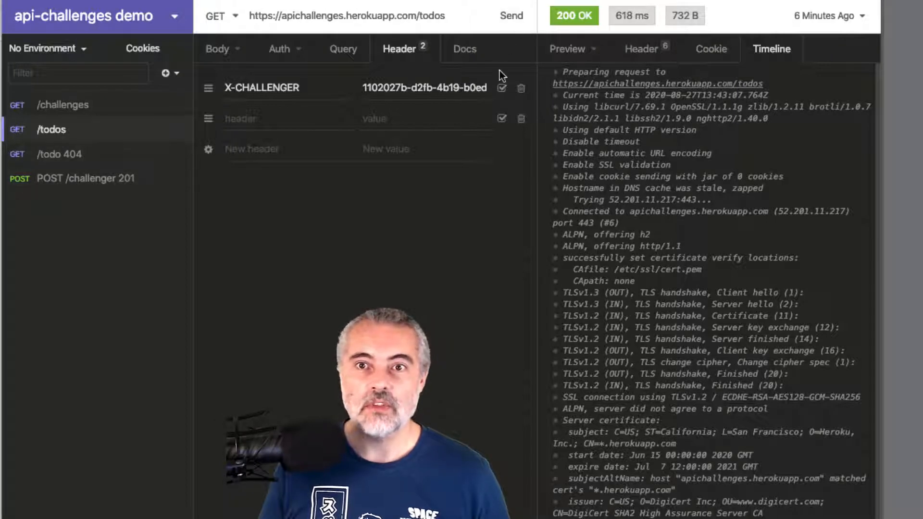
{"action": "left_click", "coordinate": [510, 16]}
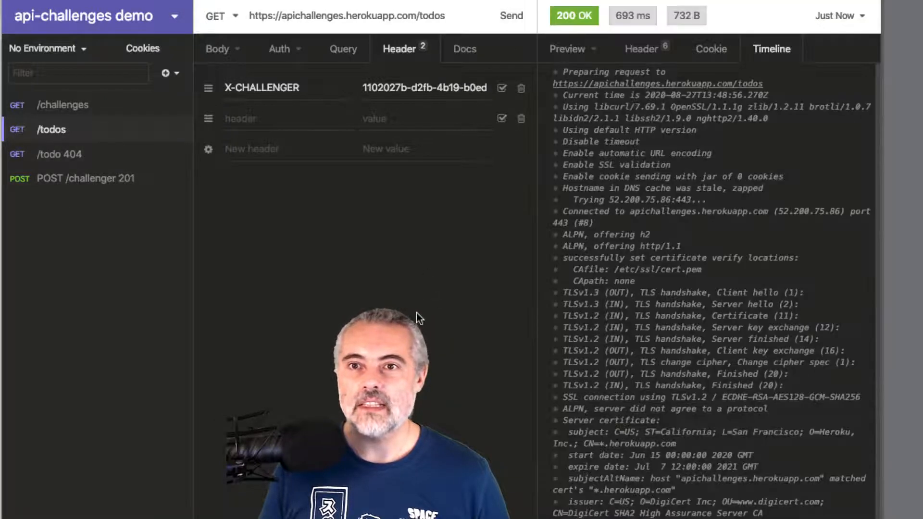
{"action": "left_click", "coordinate": [567, 49]}
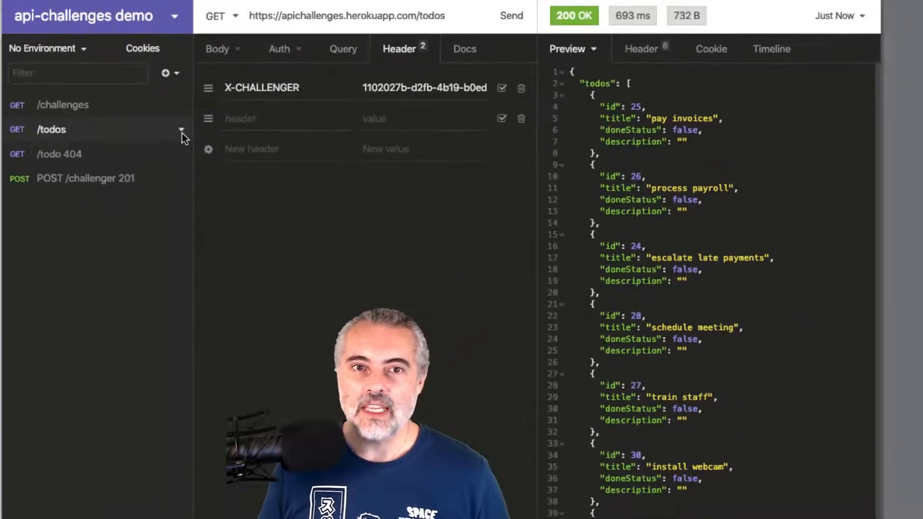
- Duplicate the /todos request as a new request named /todo/id
{"action": "left_click", "coordinate": [181, 130]}
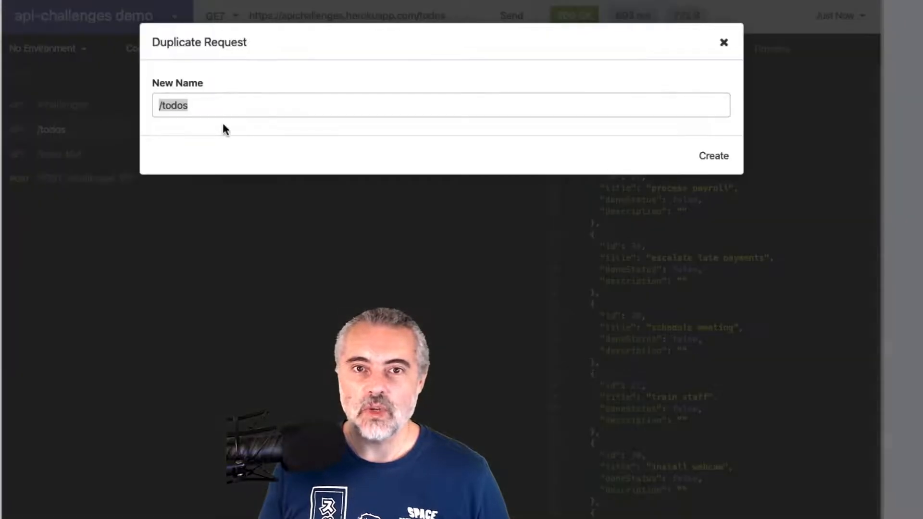
{"action": "type", "text": "/todo/id"}
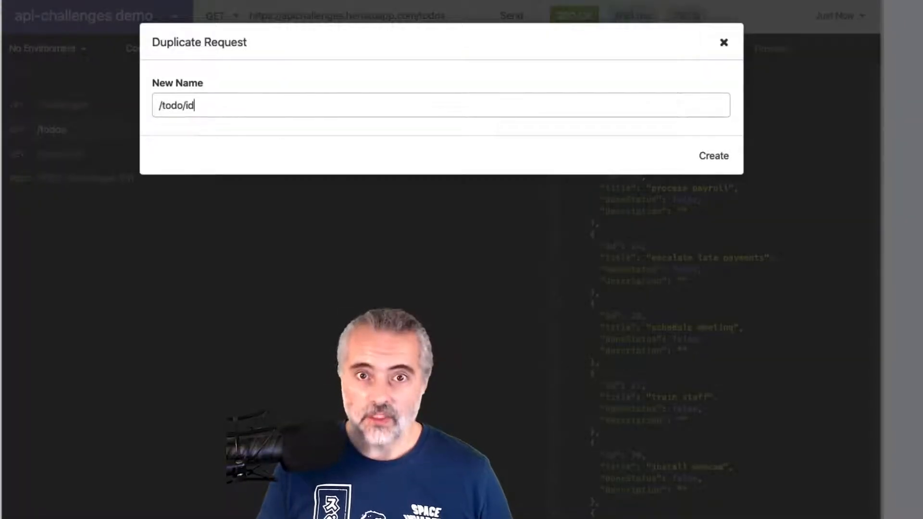
{"action": "left_click", "coordinate": [712, 156]}
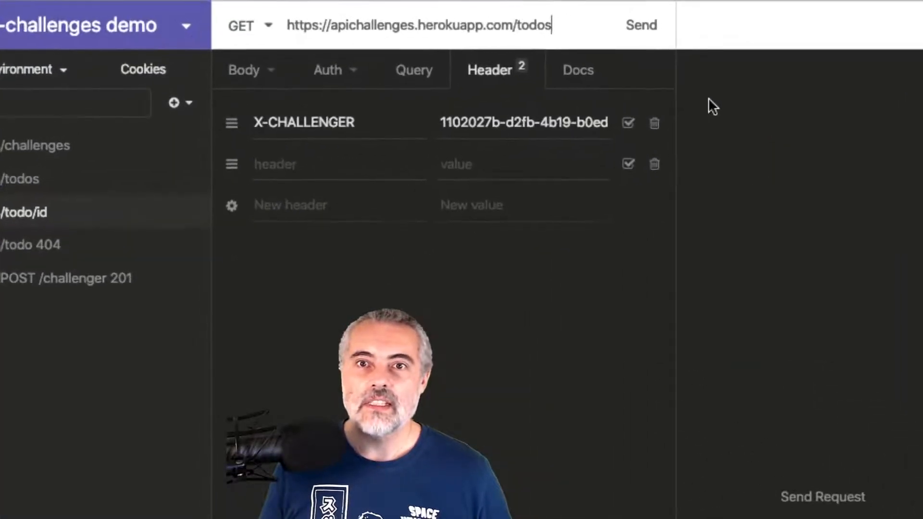
- Extend the duplicate's URL so it ends in /todos/25
{"action": "type", "text": "/"}
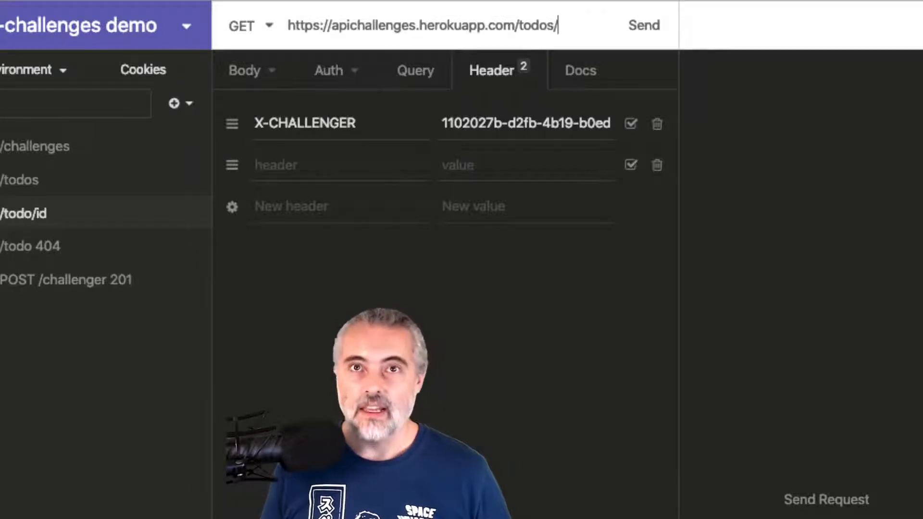
{"action": "type", "text": "25"}
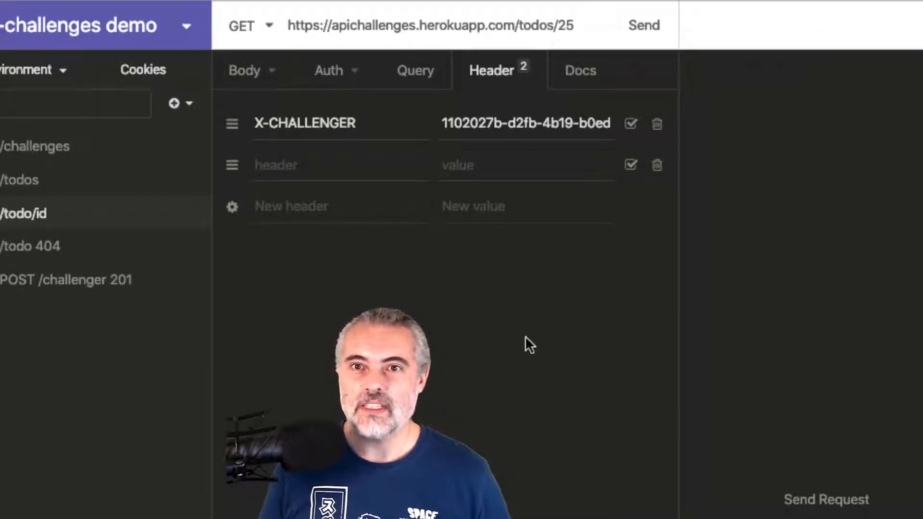
{"action": "left_click", "coordinate": [643, 25]}
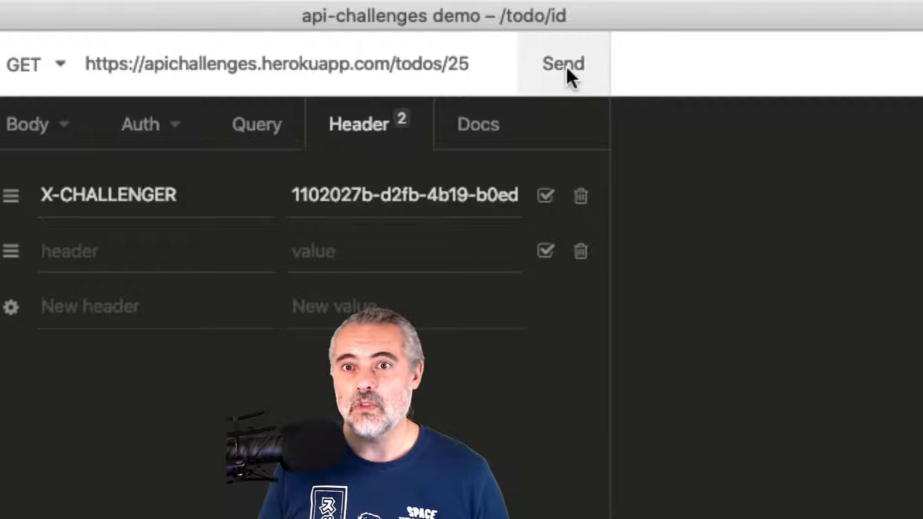
- Send GET /todos/25 and get 200 OK with the single "pay invoices" todo
{"action": "left_click", "coordinate": [562, 64]}
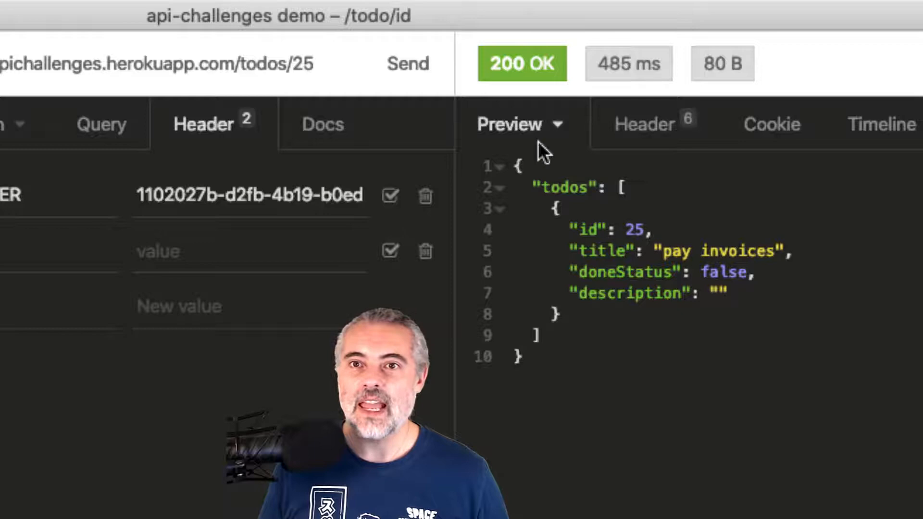
{"action": "mouse_move", "coordinate": [898, 155]}
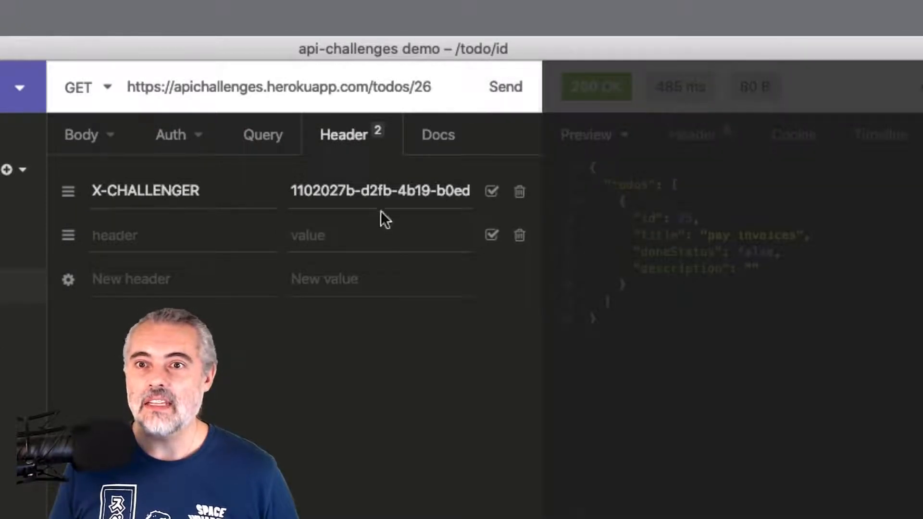
{"action": "left_click", "coordinate": [505, 87]}
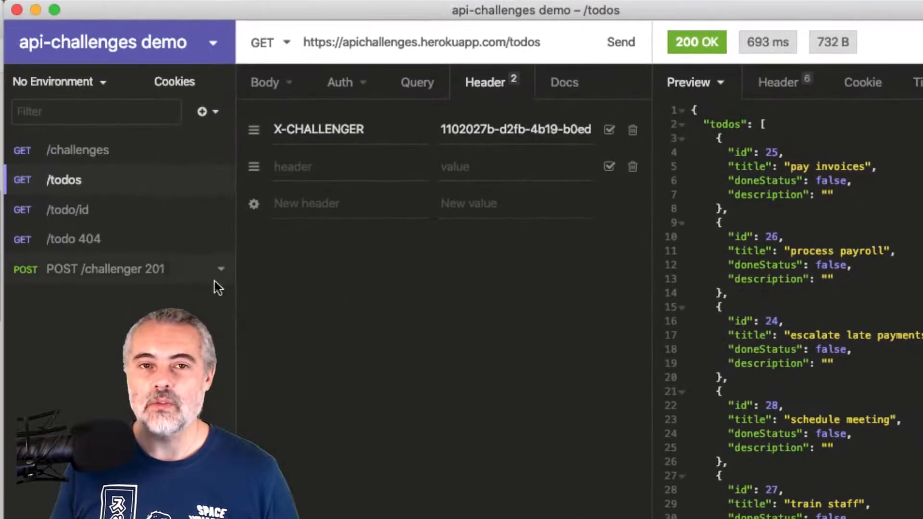
- Return to the API Challenges page in Chrome and scroll to the HEAD Challenges section
{"action": "left_click", "coordinate": [68, 210]}
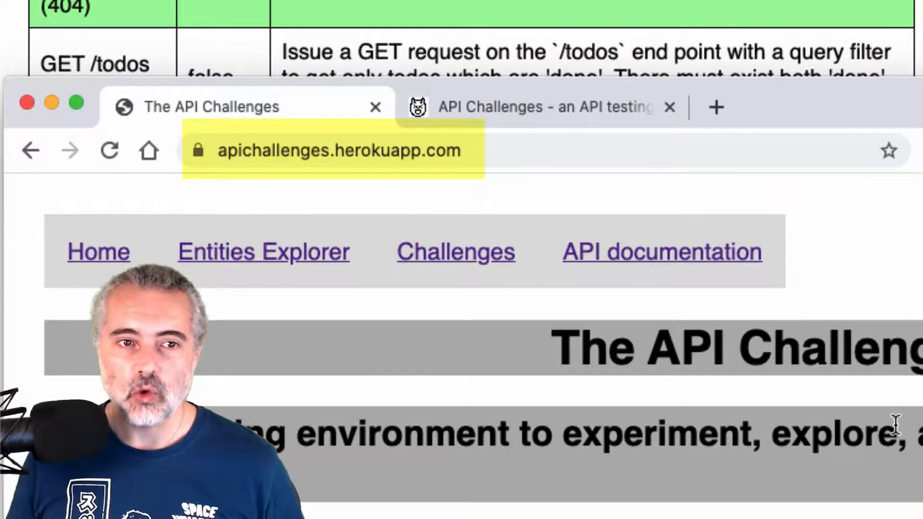
{"action": "scroll", "scroll_direction": "down", "scroll_amount": 3}
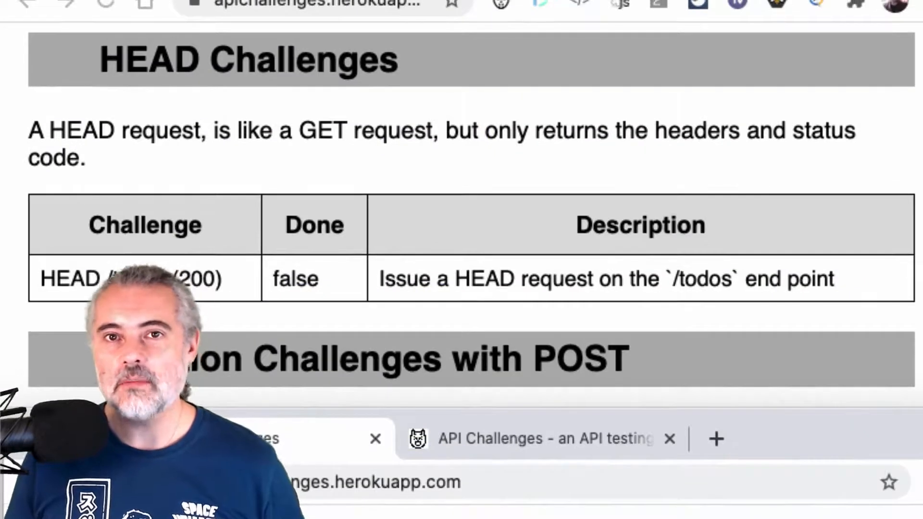